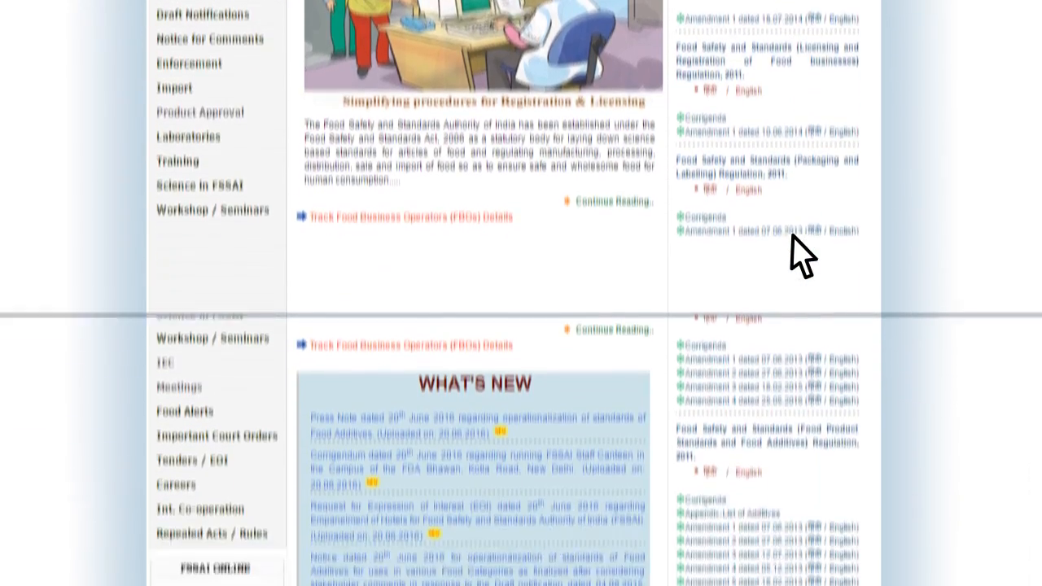
- Scroll to FSSAI Online and open the Food Licensing & Registration System link
{"action": "scroll", "scroll_direction": "down", "scroll_amount": 3}
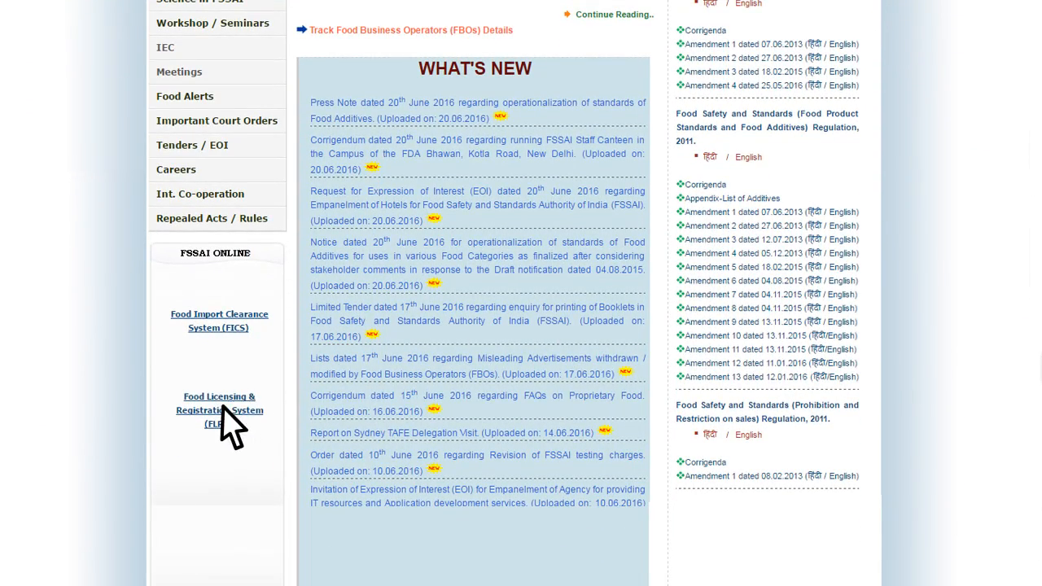
{"action": "left_click", "coordinate": [218, 401]}
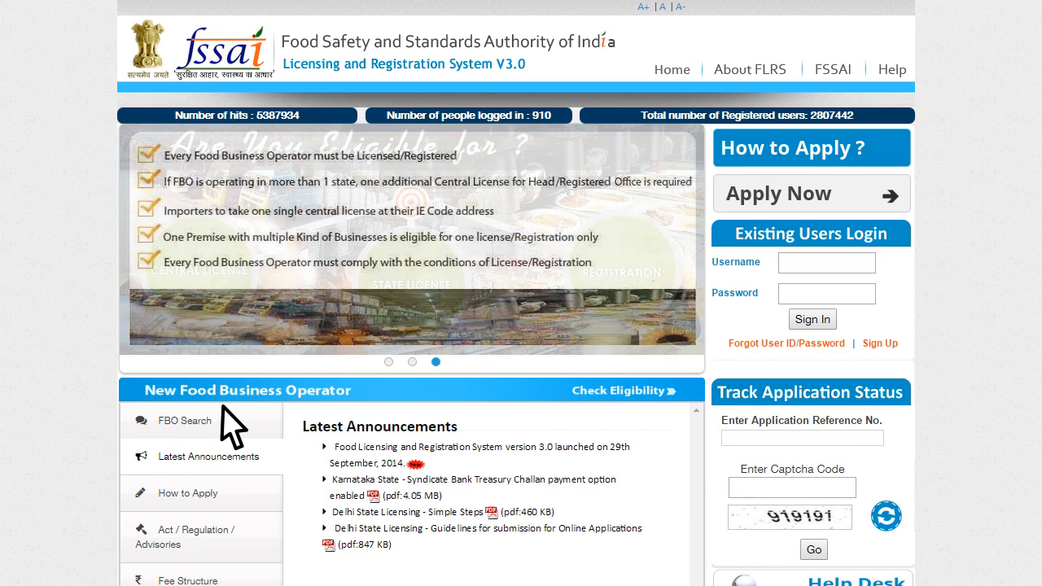
- Start a new application with Apply Now and accept the Declaration / Undertaking
{"action": "left_click", "coordinate": [810, 193]}
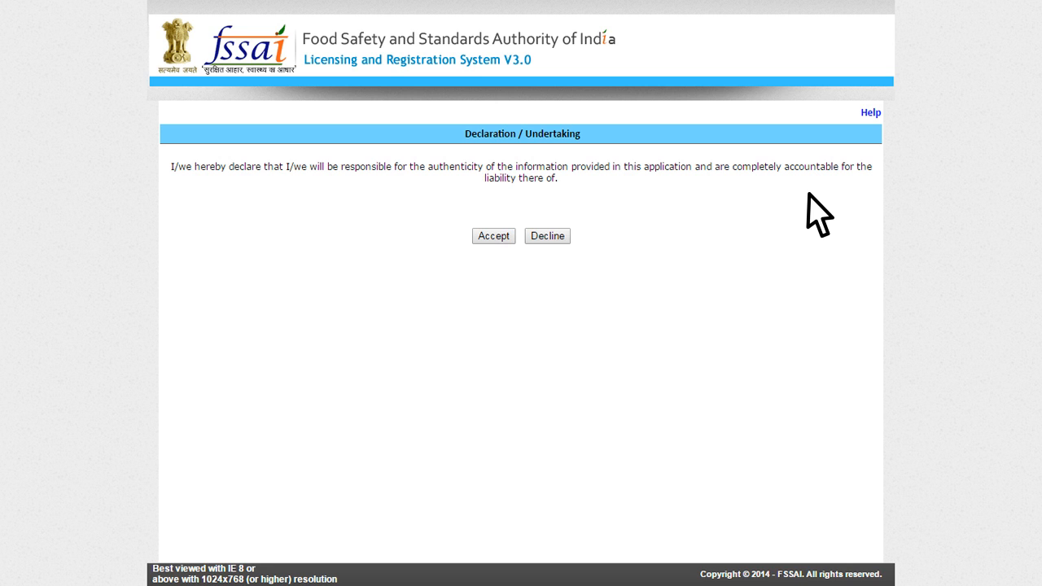
{"action": "left_click", "coordinate": [493, 235]}
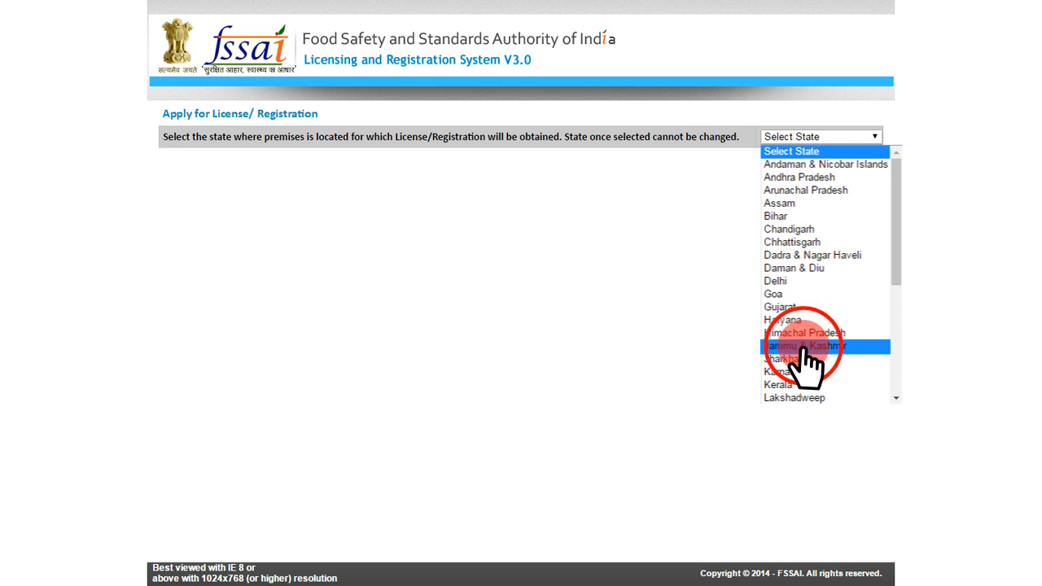
- Choose Jammu & Kashmir, not multiple states, and Hawker as business kind, then proceed
{"action": "left_click", "coordinate": [813, 344]}
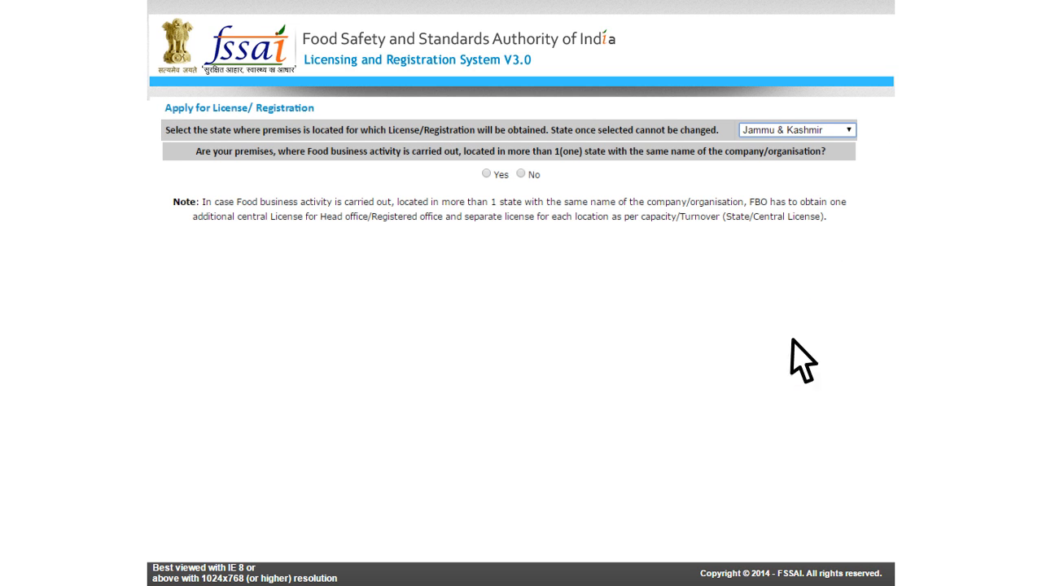
{"action": "left_click", "coordinate": [527, 183]}
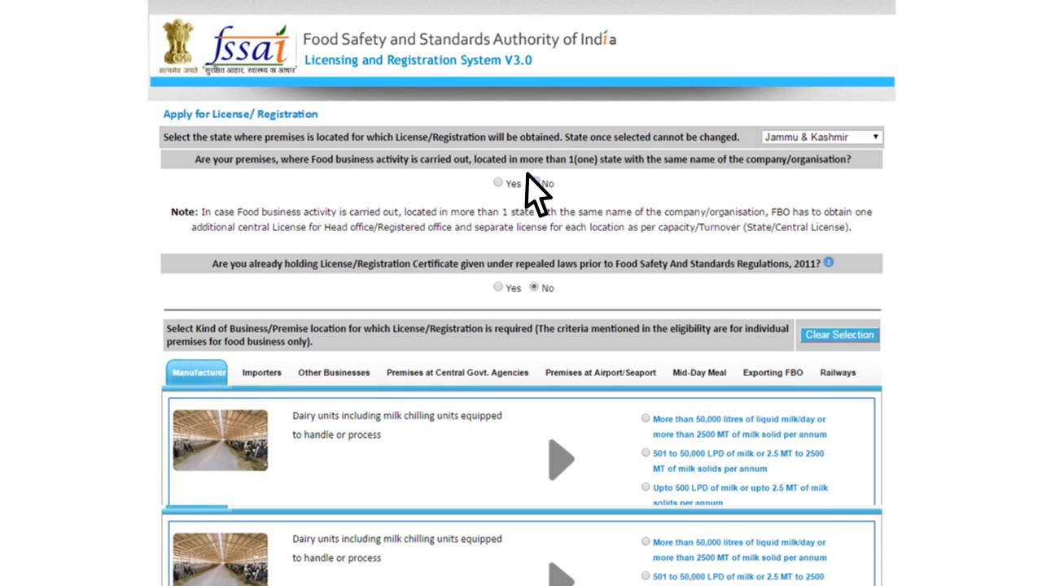
{"action": "scroll", "scroll_direction": "down", "scroll_amount": 3}
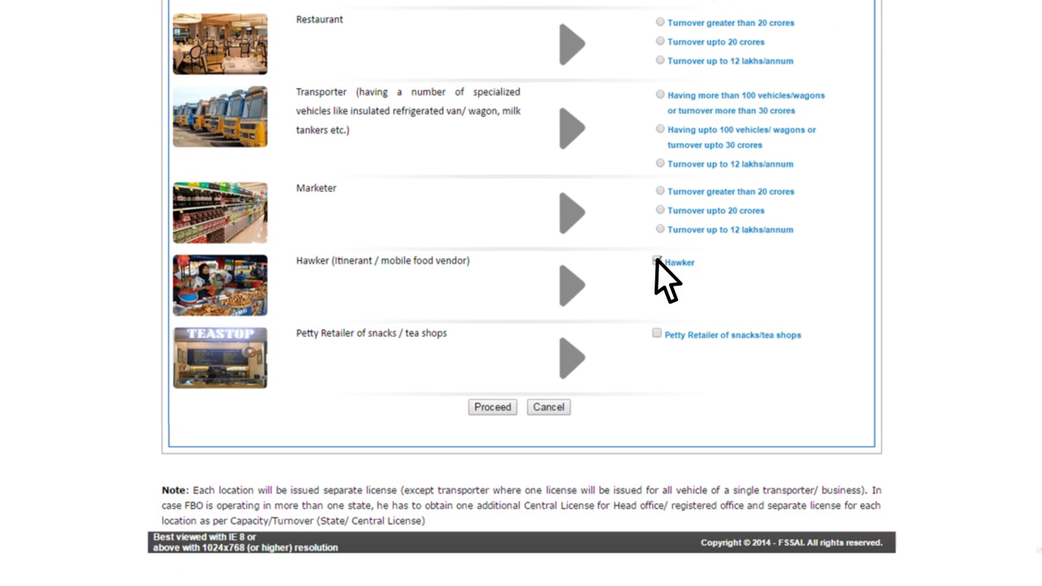
{"action": "left_click", "coordinate": [491, 407]}
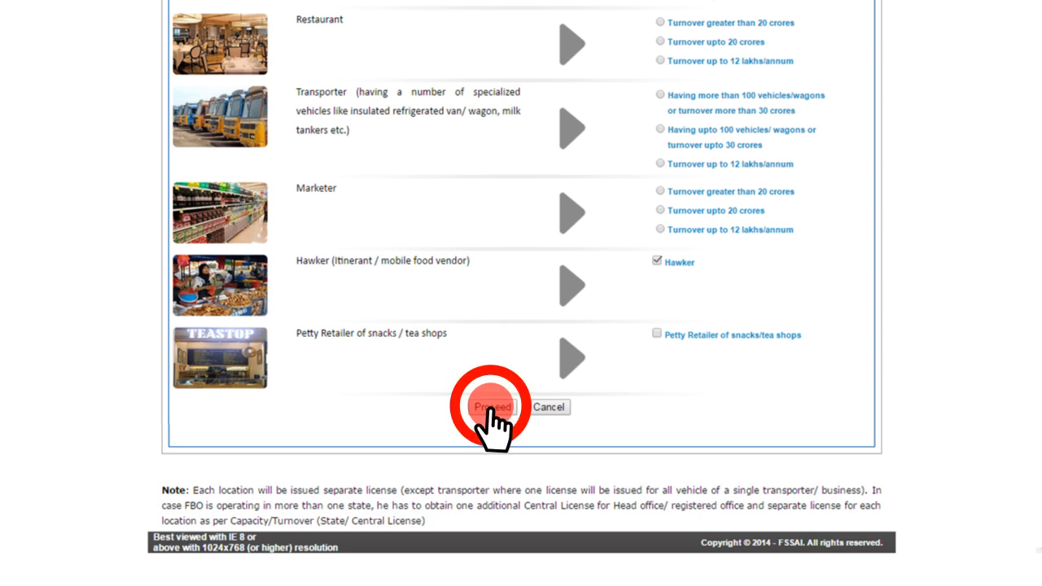
{"action": "left_click", "coordinate": [492, 407]}
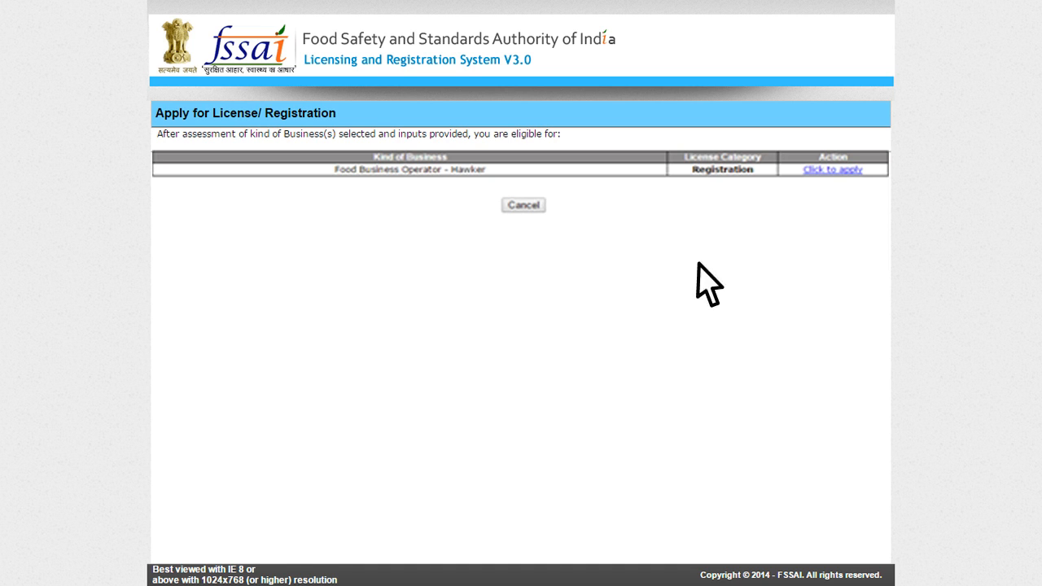
- Open the application form for Food Business Operator - Hawker
{"action": "left_click", "coordinate": [834, 170]}
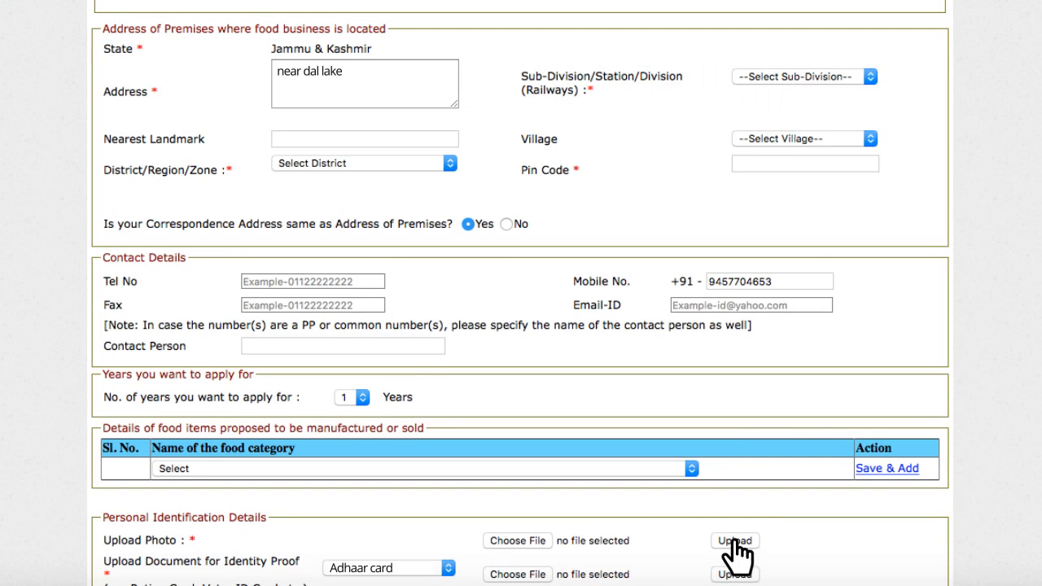
- Set Source of Water Supply to Private and save the form with Save & Next
{"action": "scroll", "scroll_direction": "down", "scroll_amount": 3}
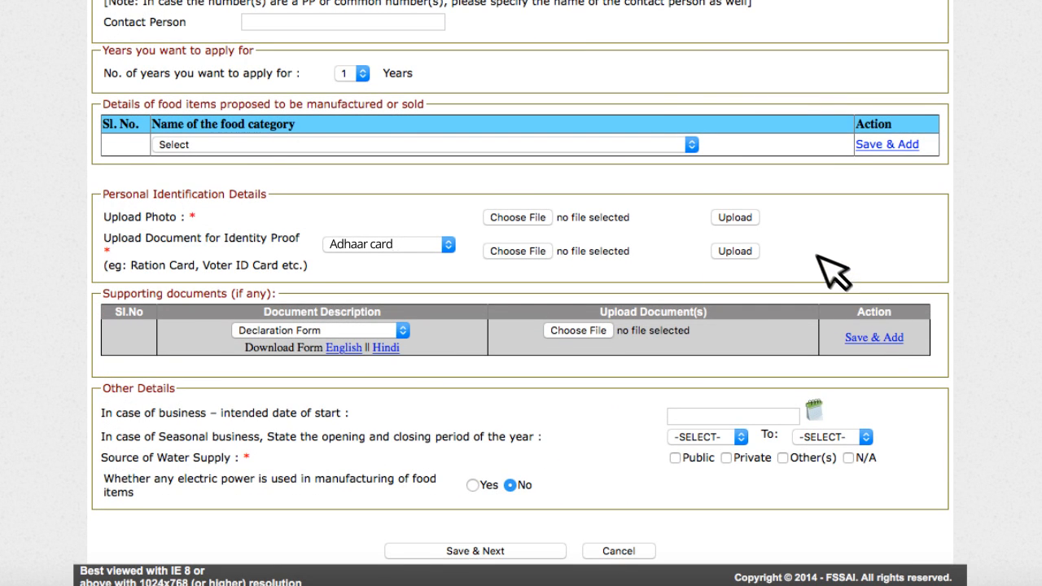
{"action": "left_click", "coordinate": [725, 458]}
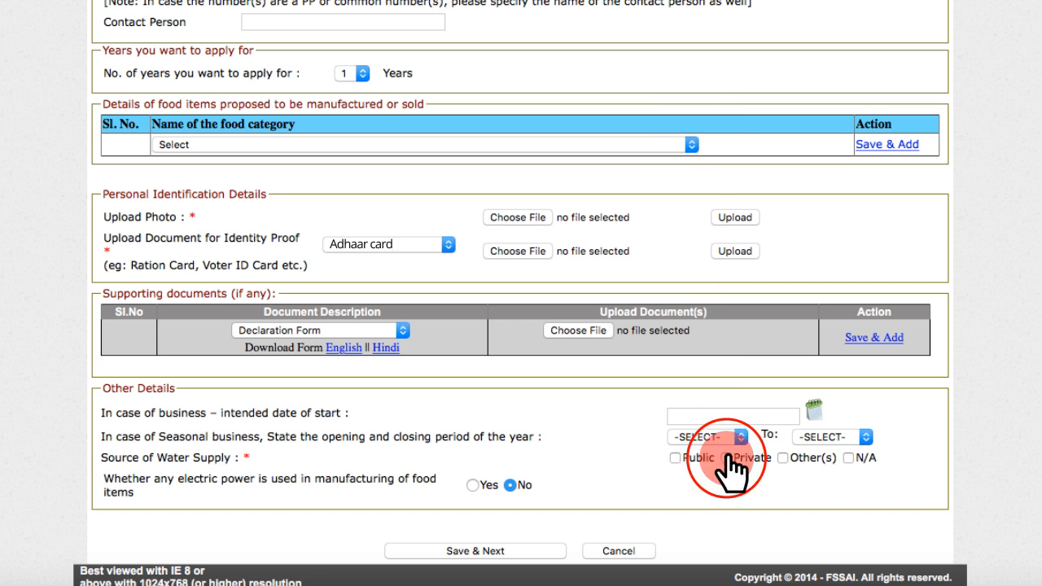
{"action": "left_click", "coordinate": [723, 457]}
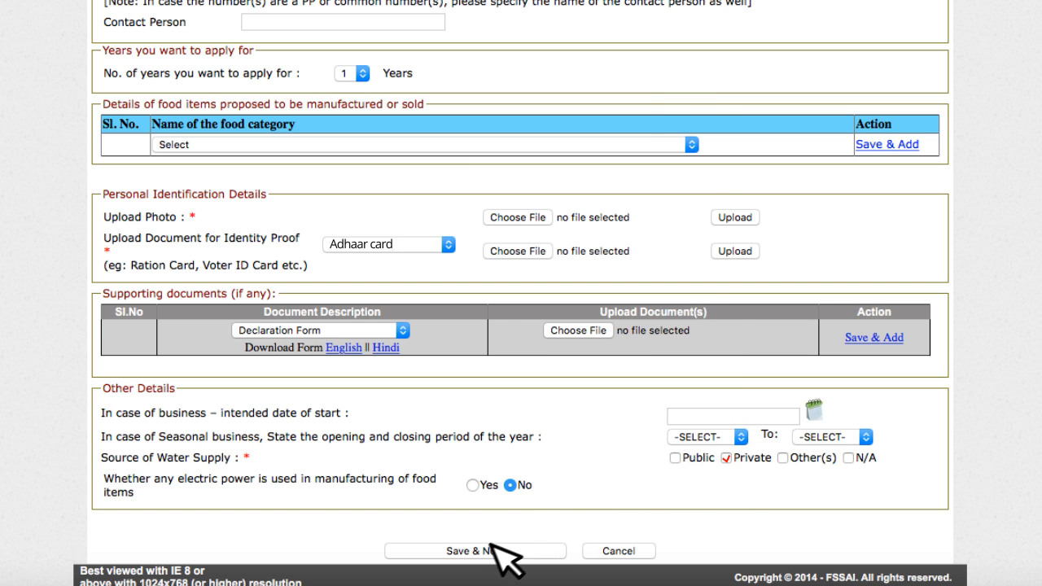
{"action": "left_click", "coordinate": [475, 551]}
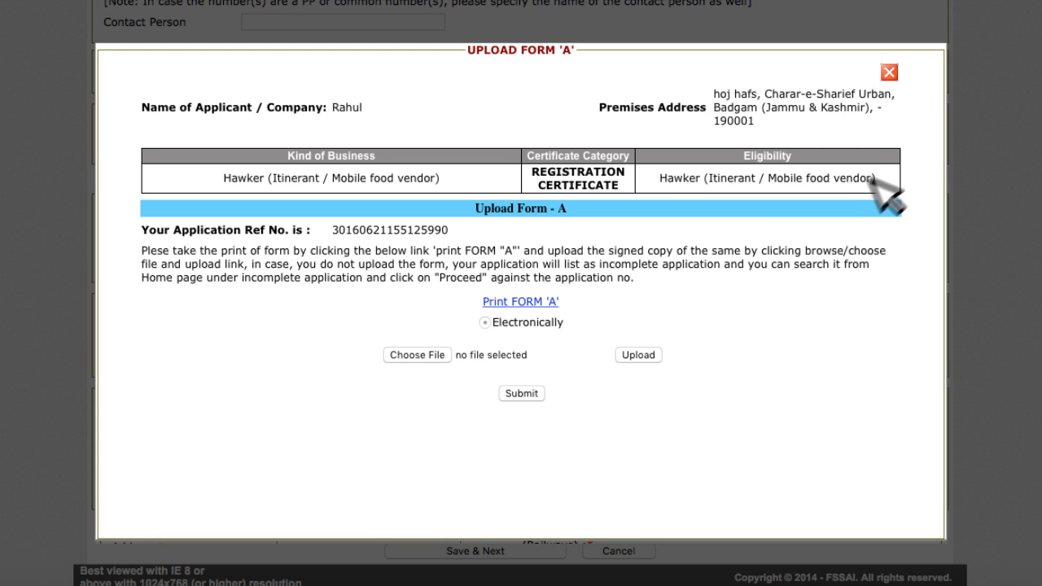
- Upload the signed Form 'A' and submit the application
{"action": "left_click", "coordinate": [636, 355]}
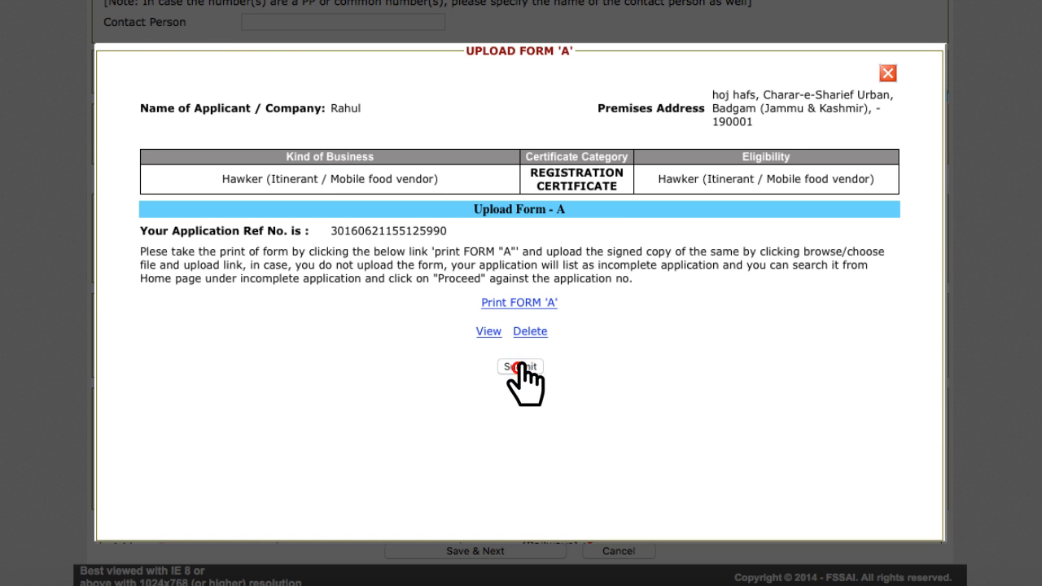
{"action": "left_click", "coordinate": [519, 367]}
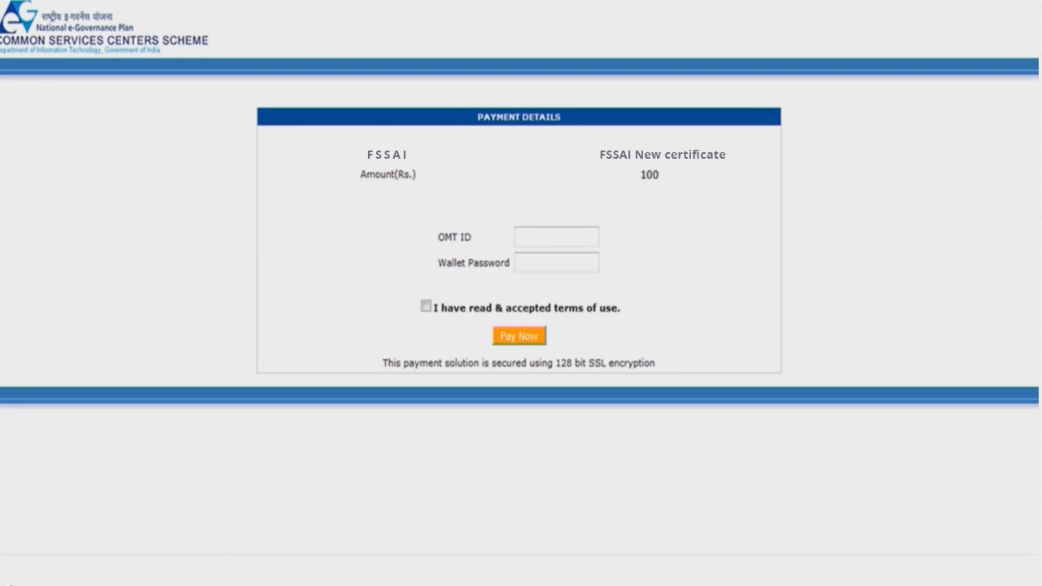
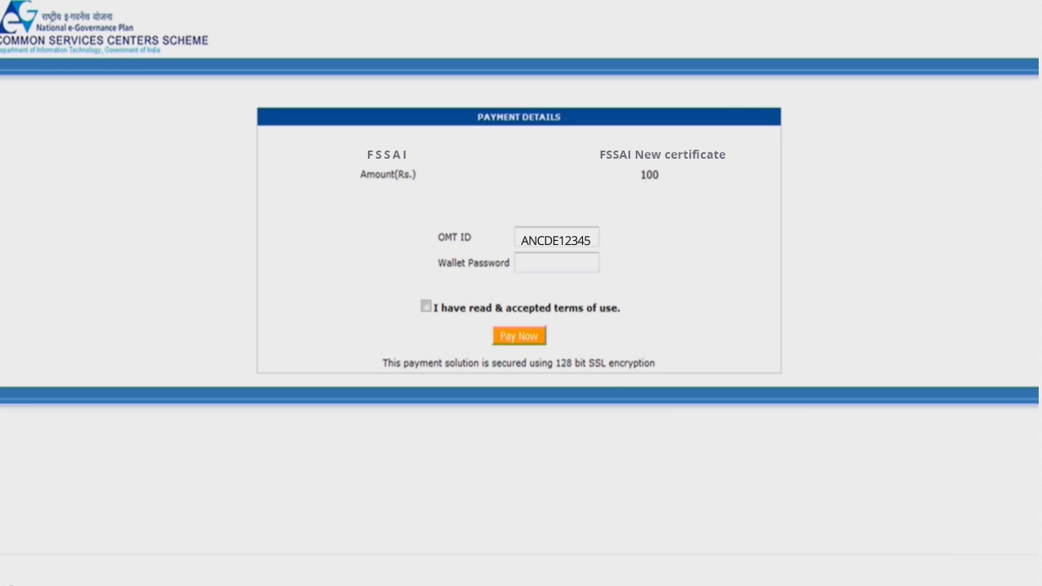
- Pay the 100-rupee fee with OMT ID ANCDE12345, then view certificate and guidelines
{"action": "left_click", "coordinate": [425, 307]}
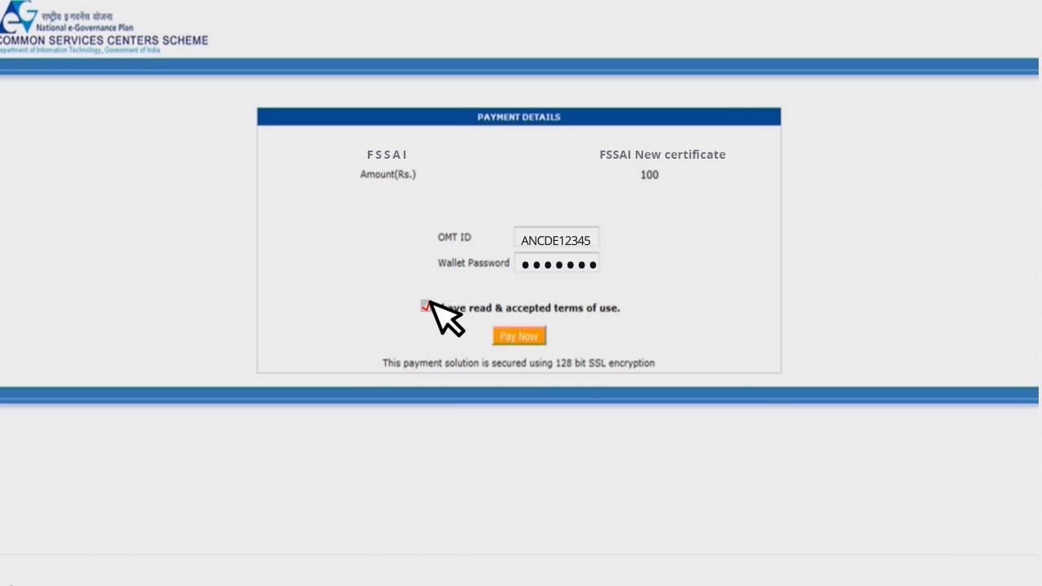
{"action": "left_click", "coordinate": [518, 336]}
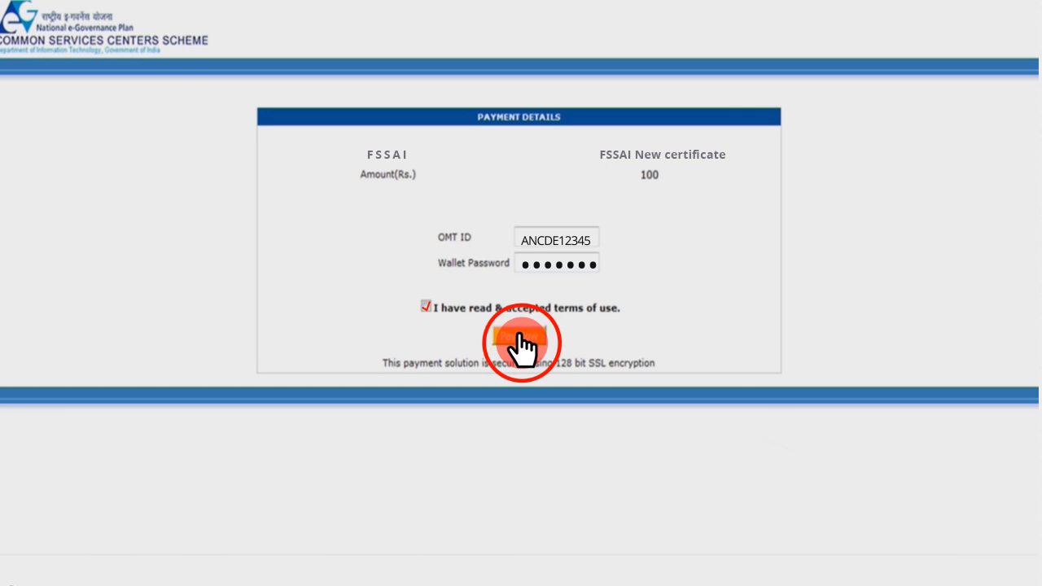
{"action": "left_click", "coordinate": [519, 338]}
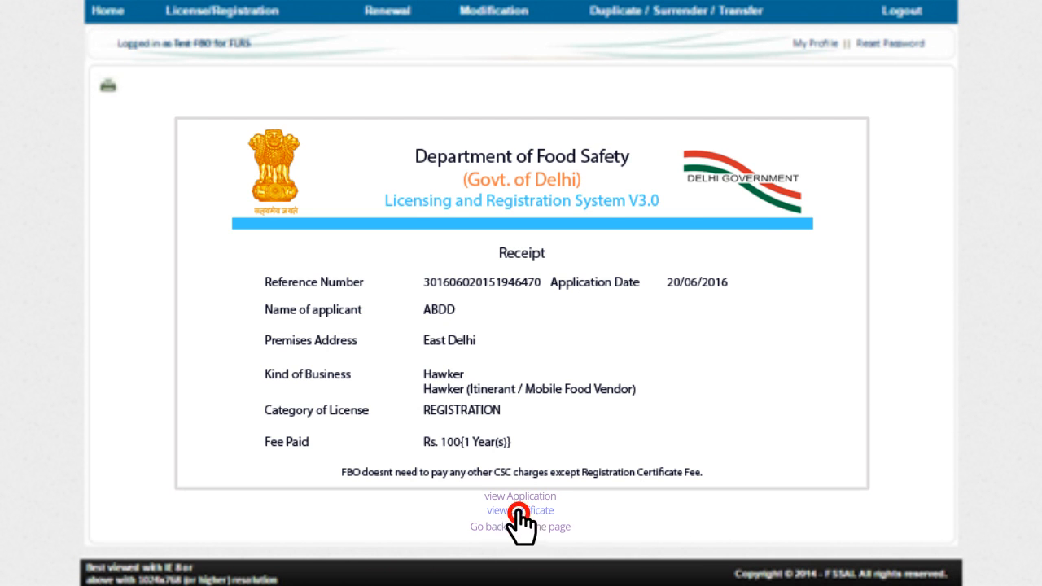
{"action": "left_click", "coordinate": [521, 510]}
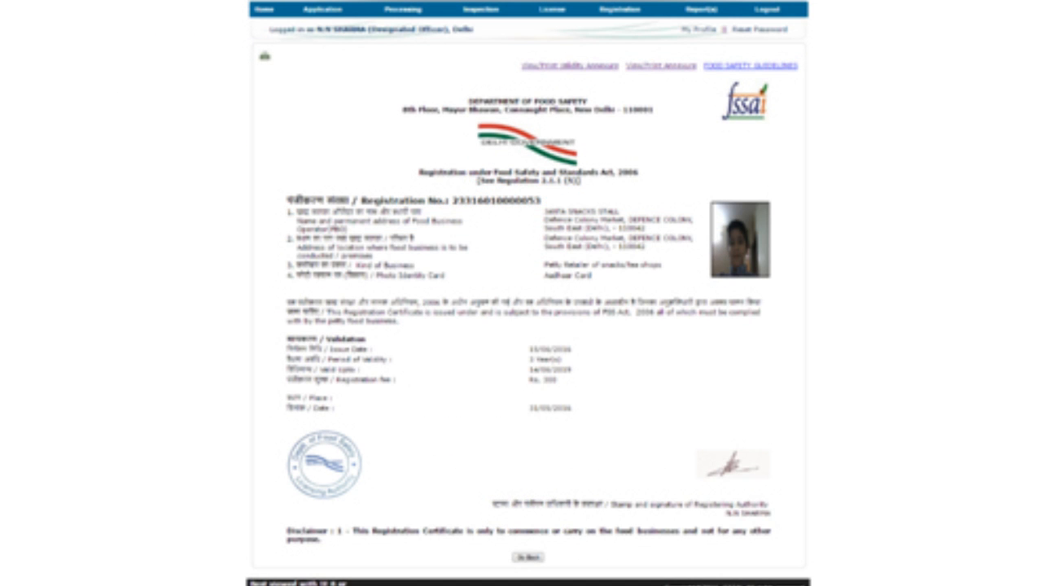
{"action": "left_click", "coordinate": [749, 64]}
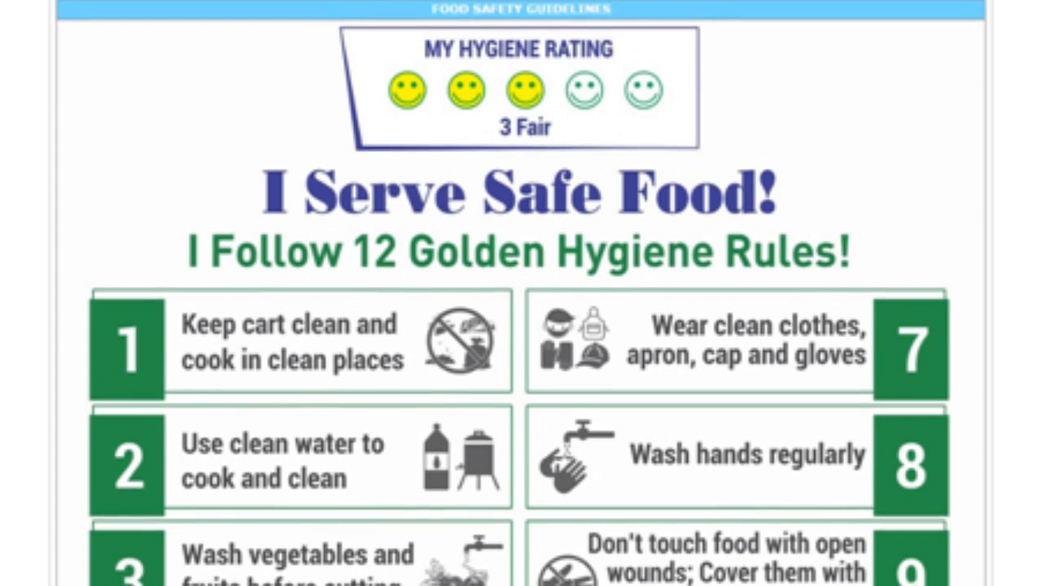